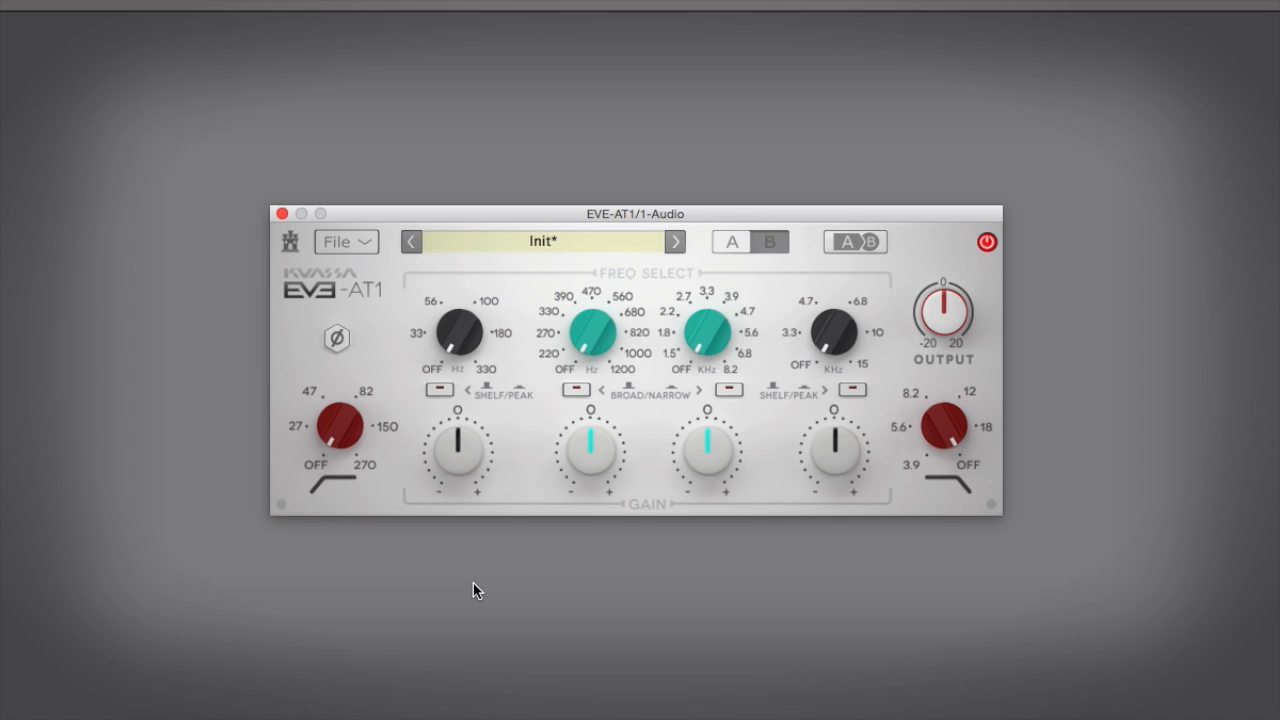
mouse_move(460, 568)
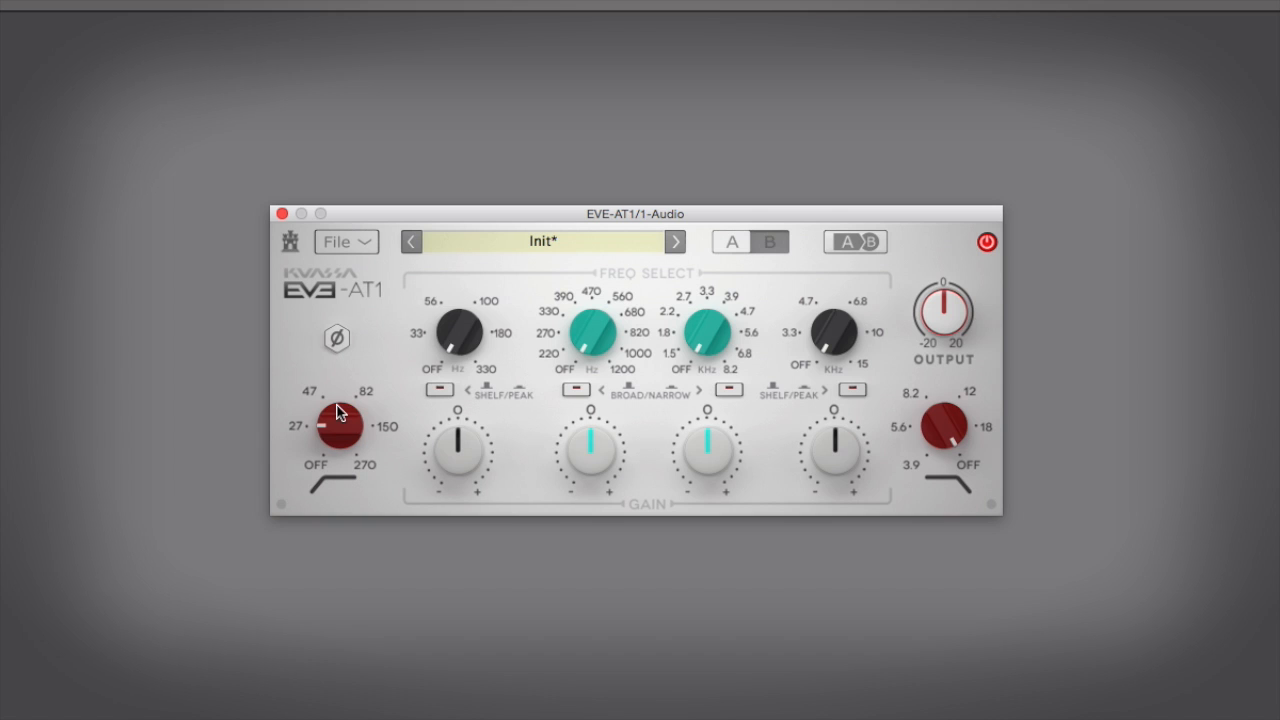
Raise the red high-pass frequency knob from OFF to engage the low cut
drag(340, 412, 344, 440)
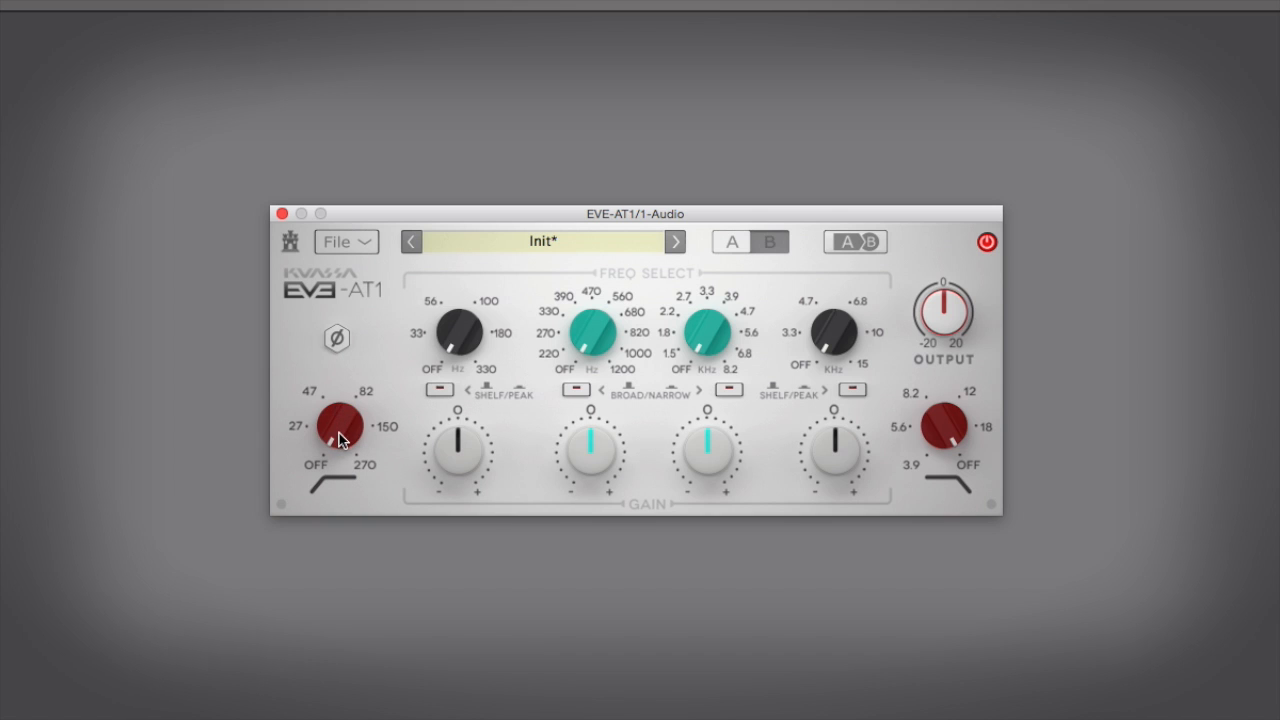
mouse_move(344, 448)
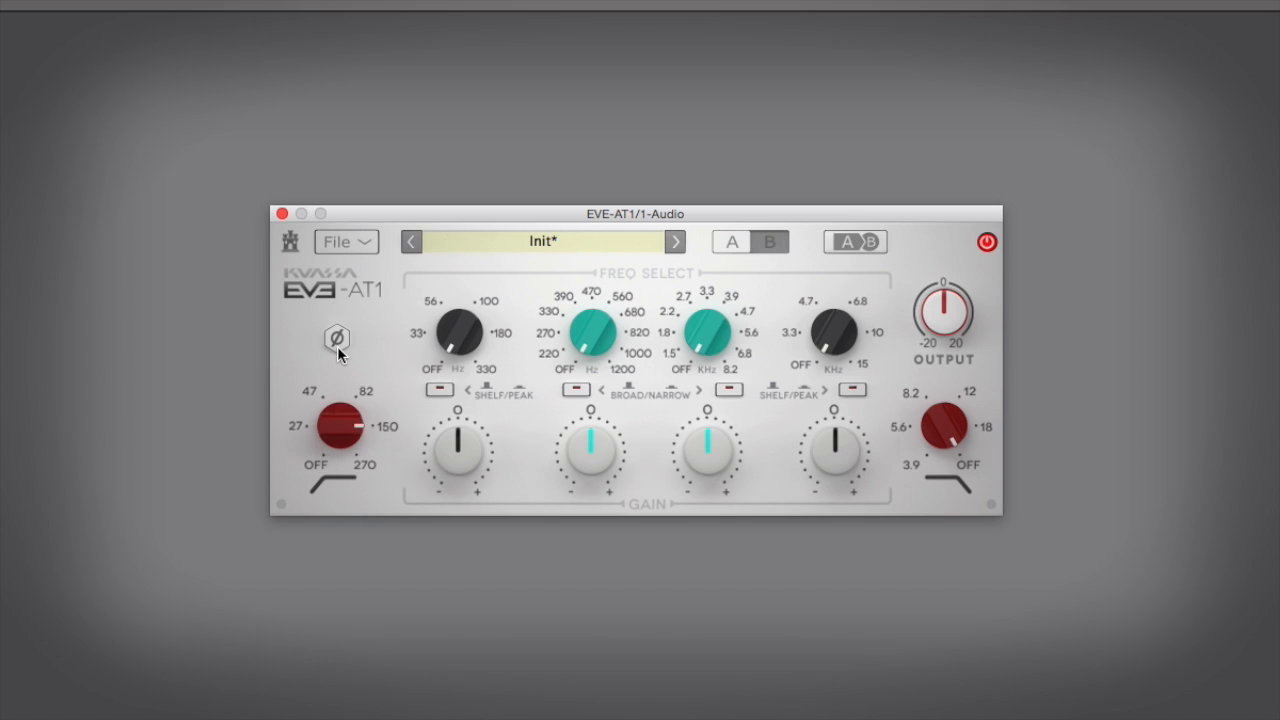
mouse_move(358, 312)
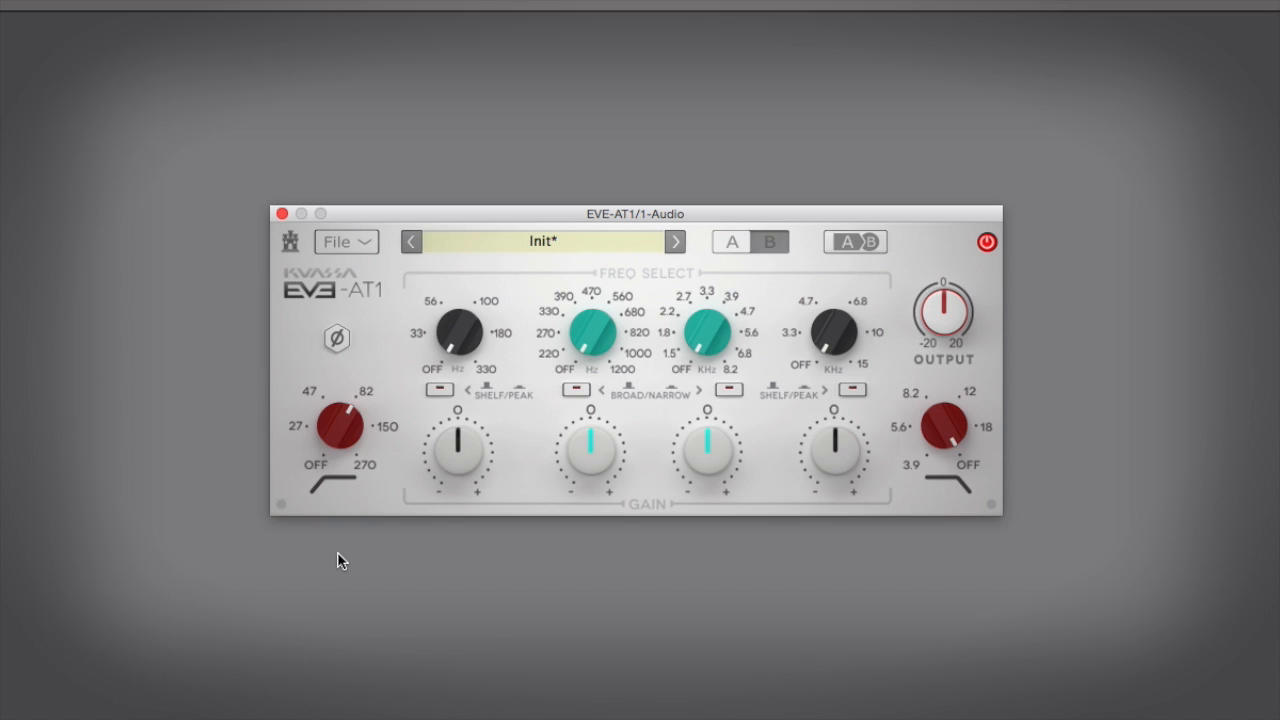
mouse_move(892, 470)
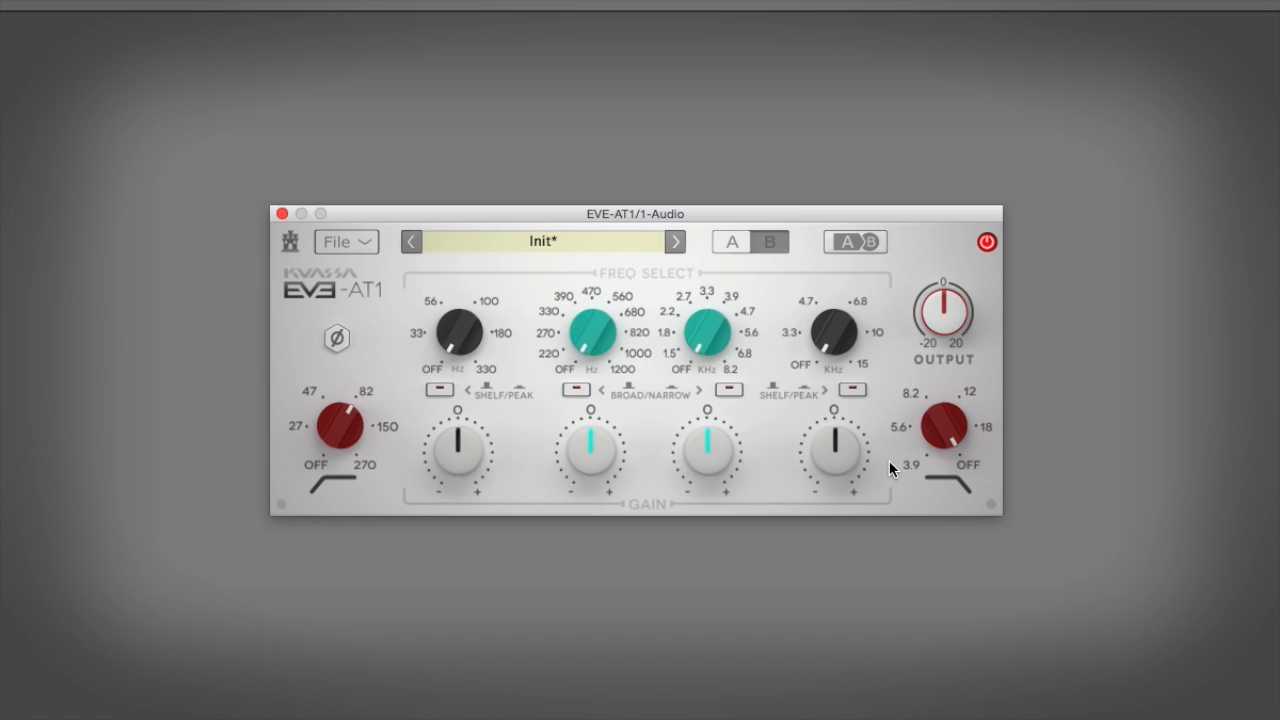
mouse_move(944, 440)
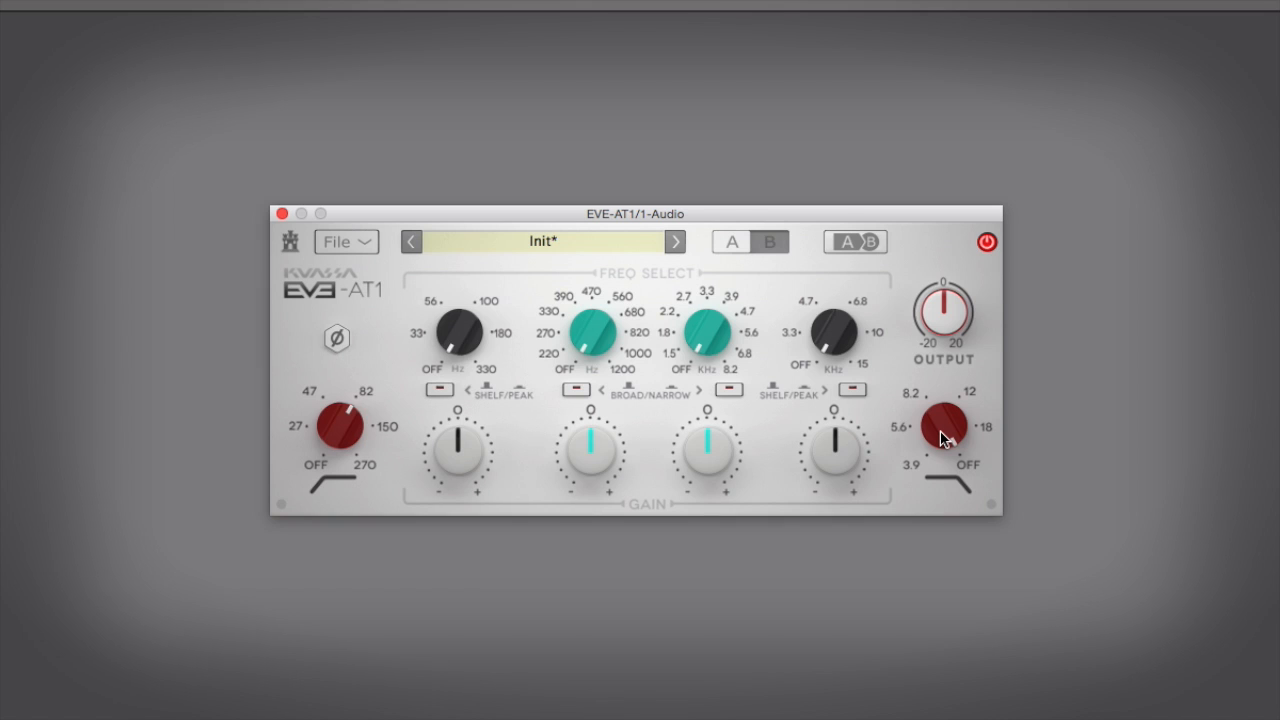
mouse_move(940, 440)
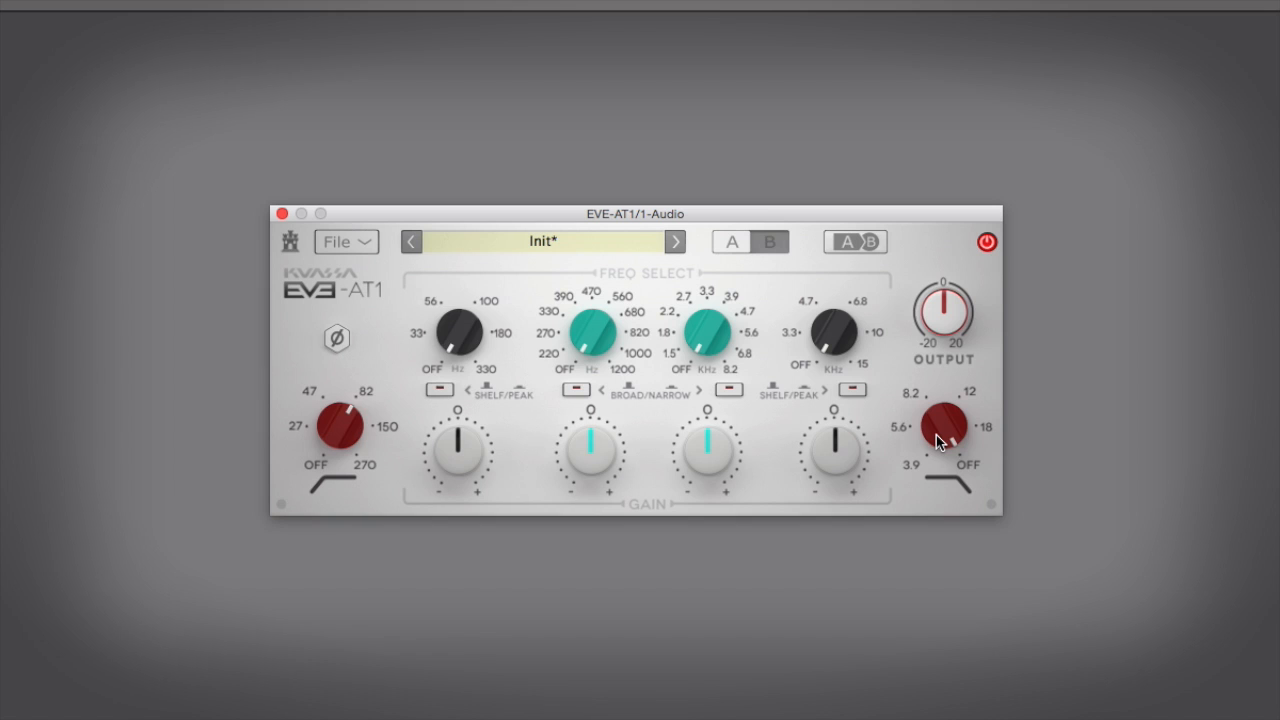
mouse_move(940, 438)
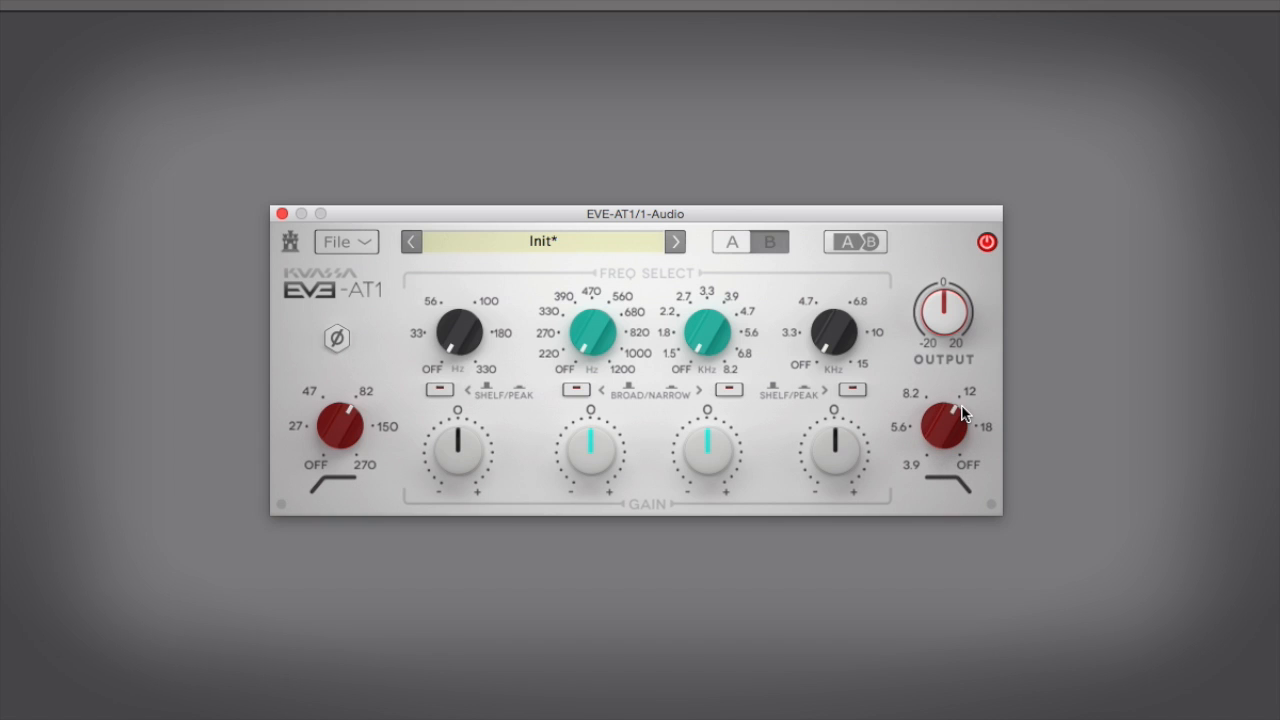
mouse_move(1050, 456)
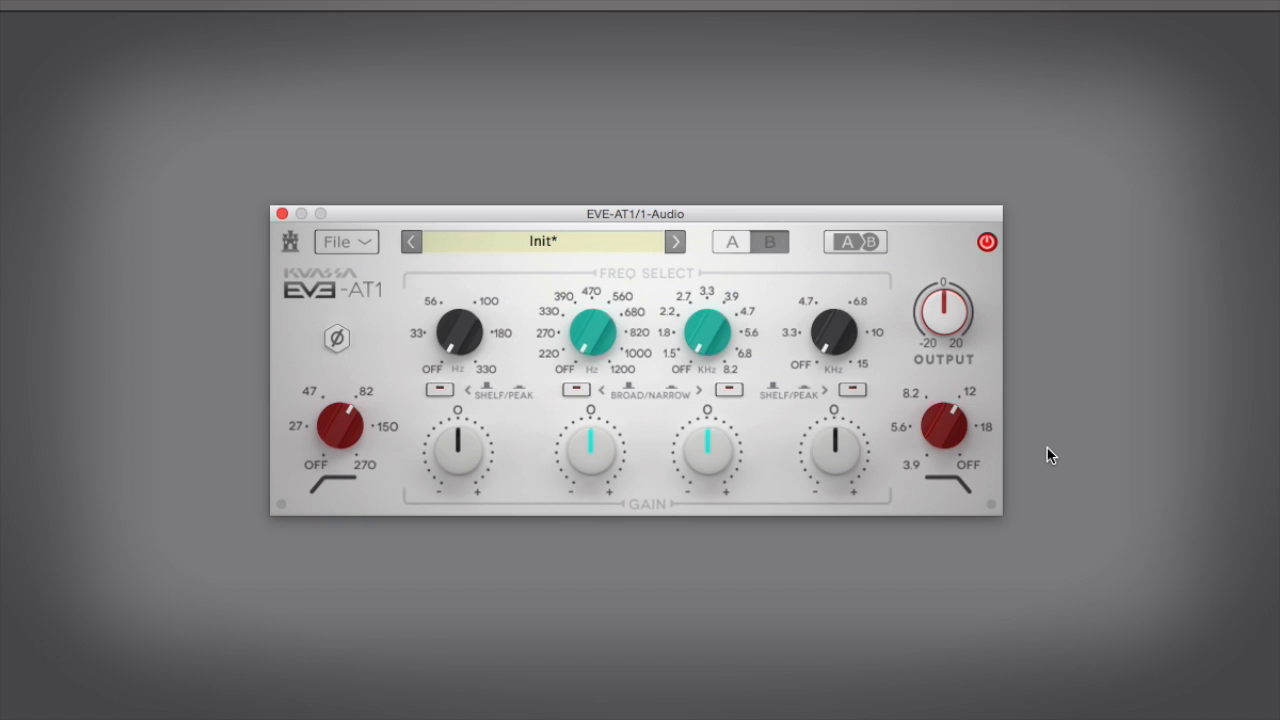
mouse_move(1048, 472)
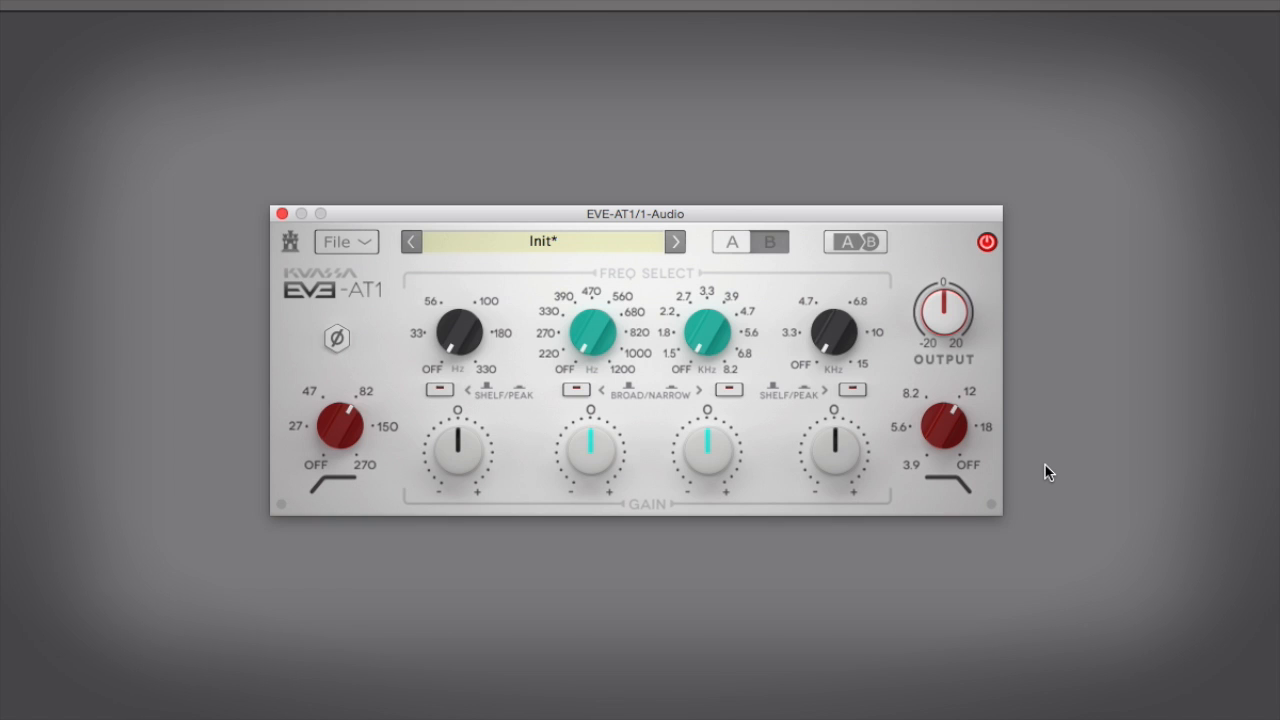
mouse_move(990, 244)
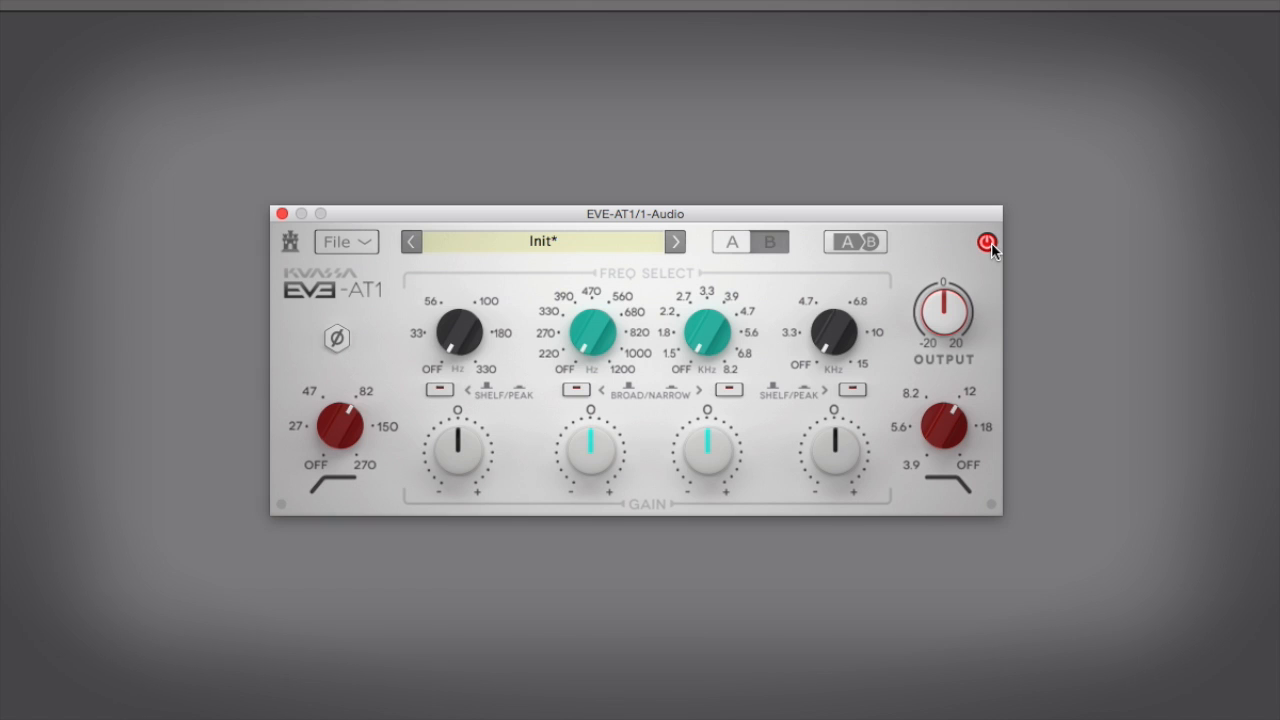
mouse_move(1008, 280)
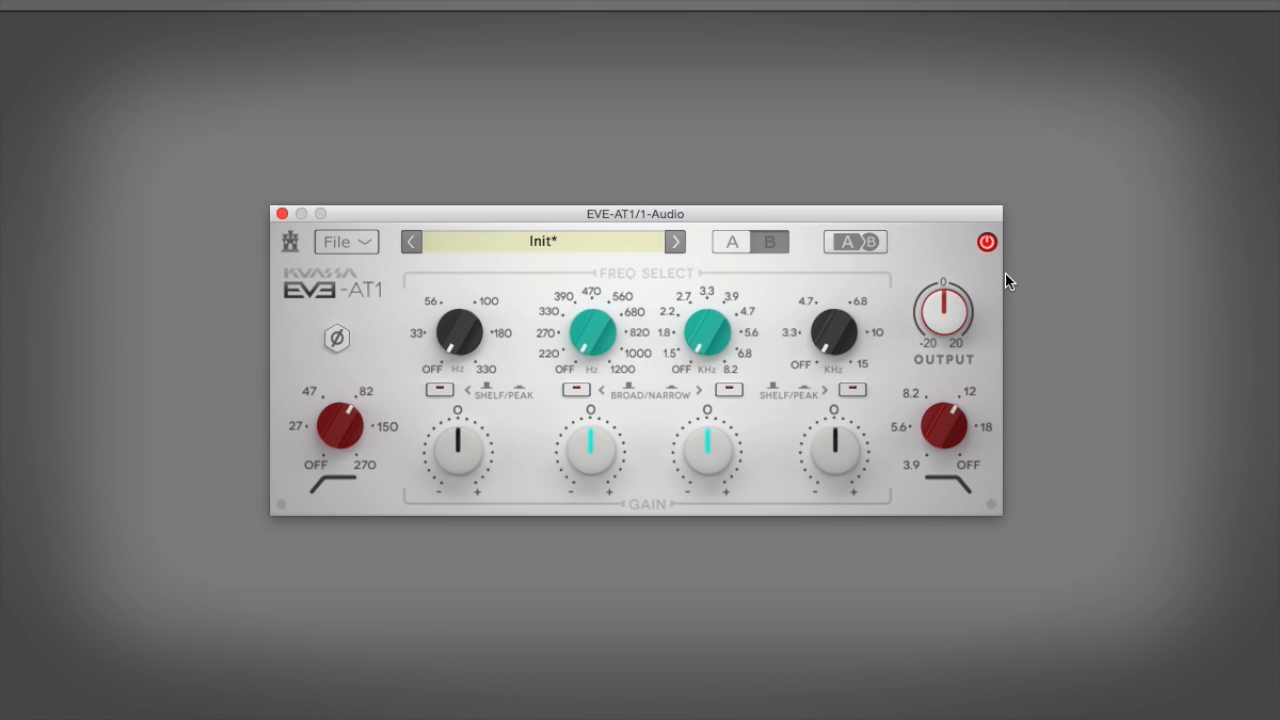
mouse_move(1194, 372)
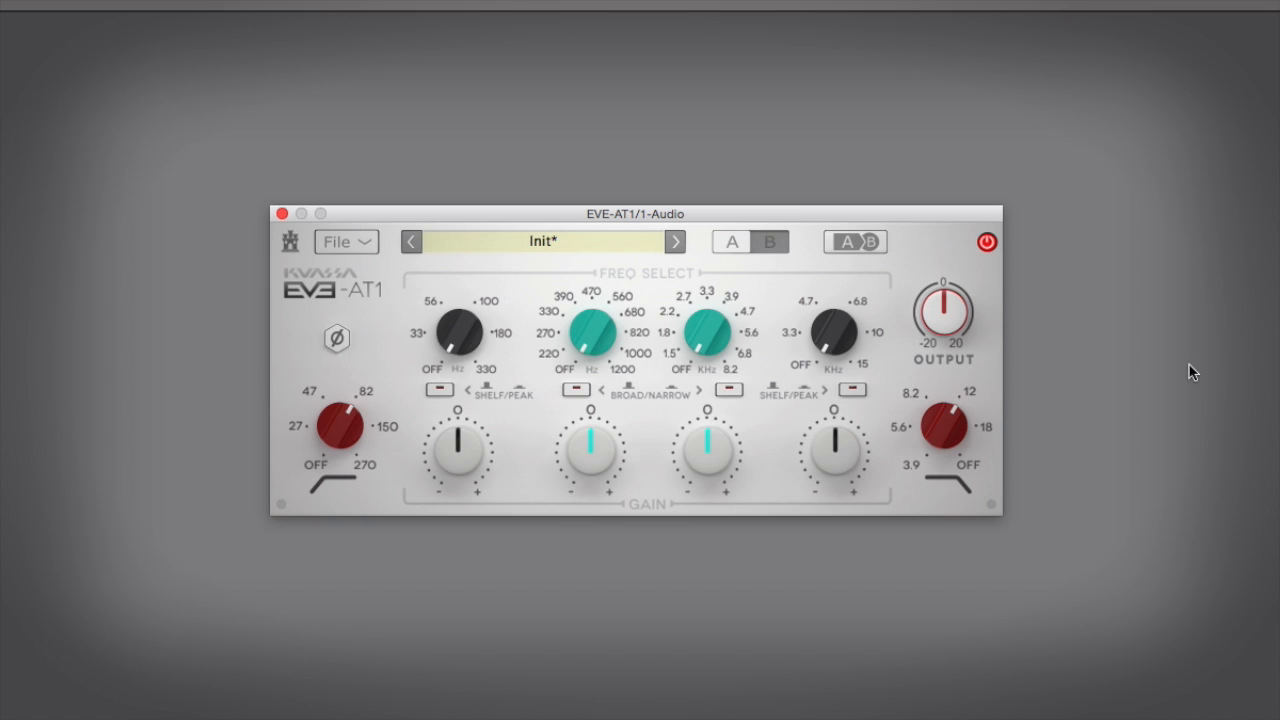
mouse_move(1118, 378)
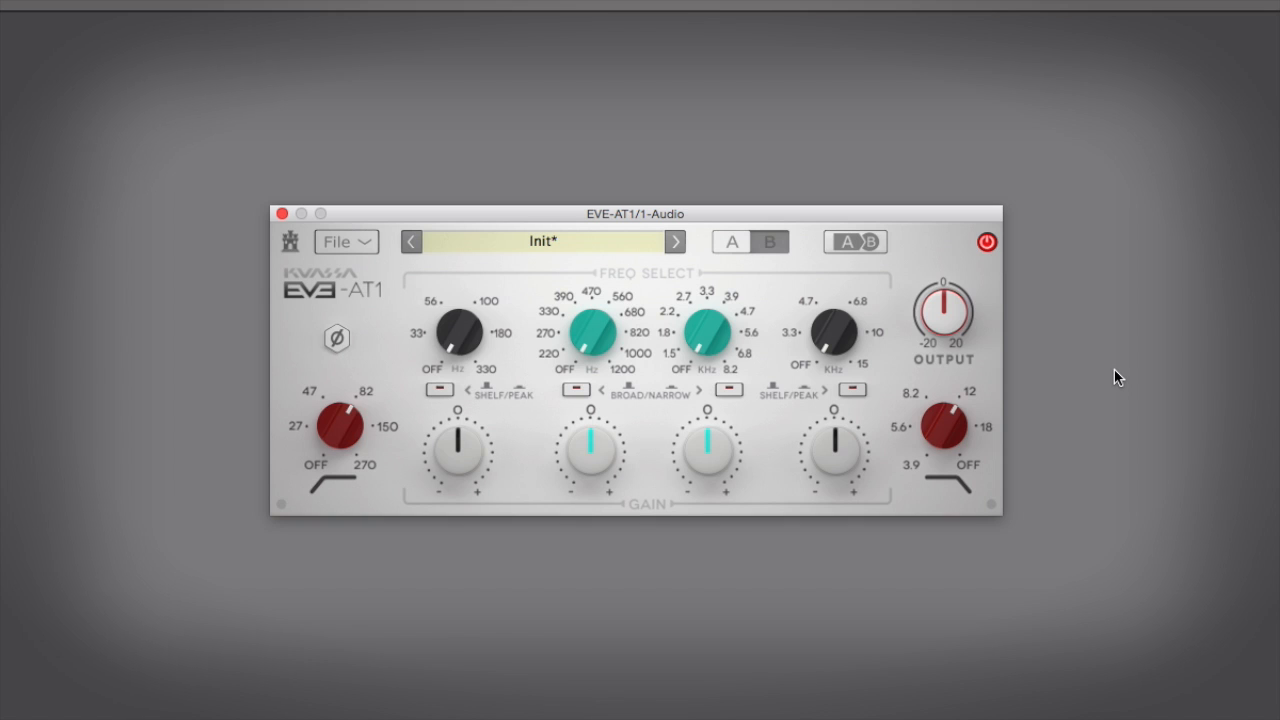
mouse_move(612, 418)
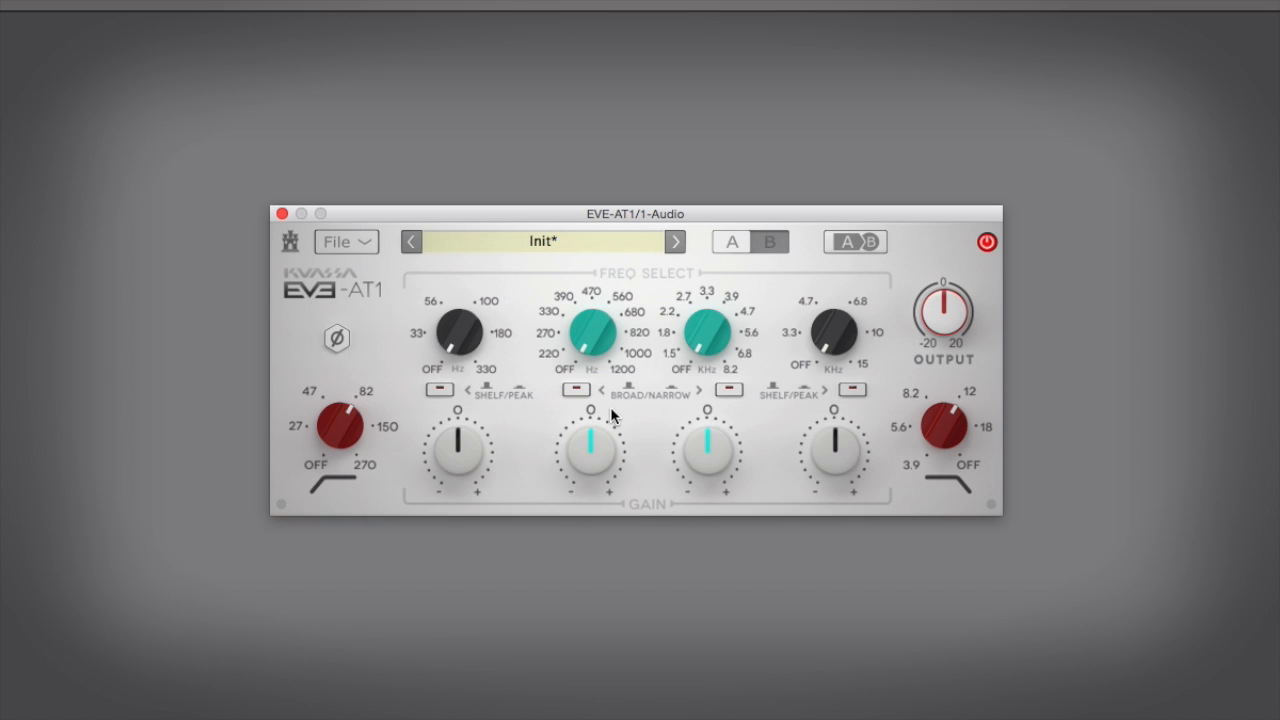
mouse_move(444, 396)
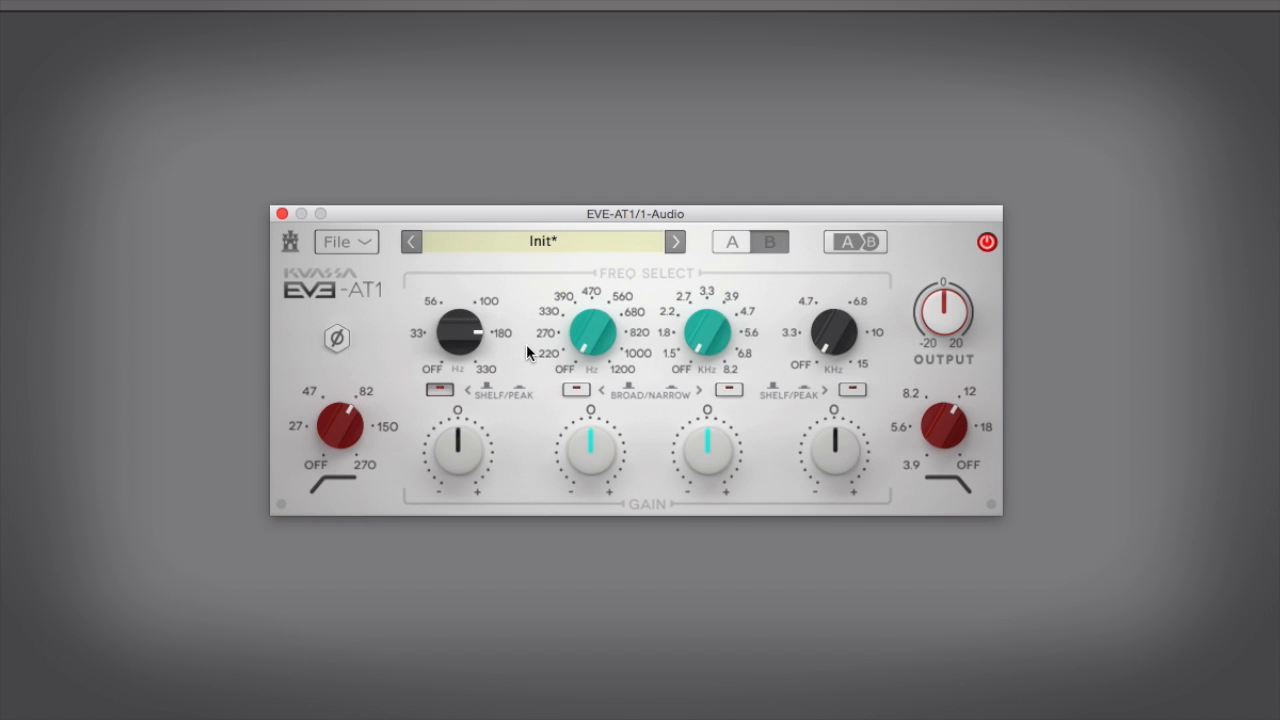
mouse_move(530, 350)
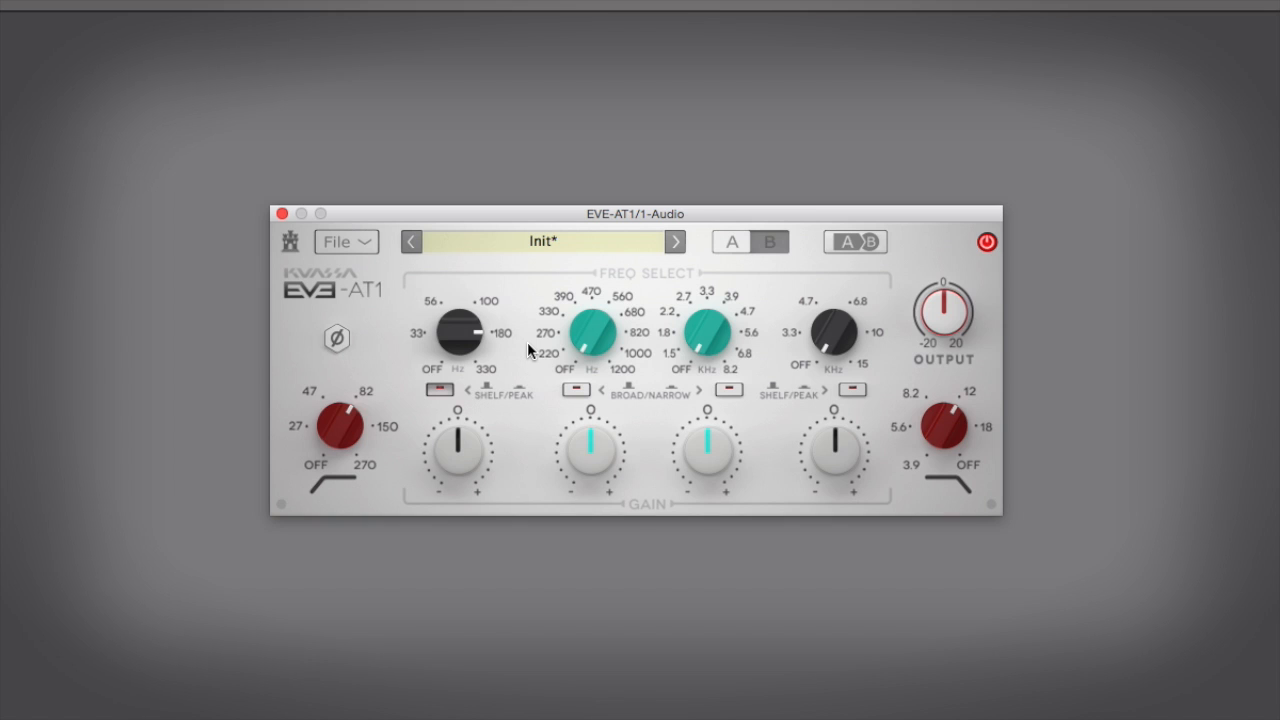
mouse_move(460, 464)
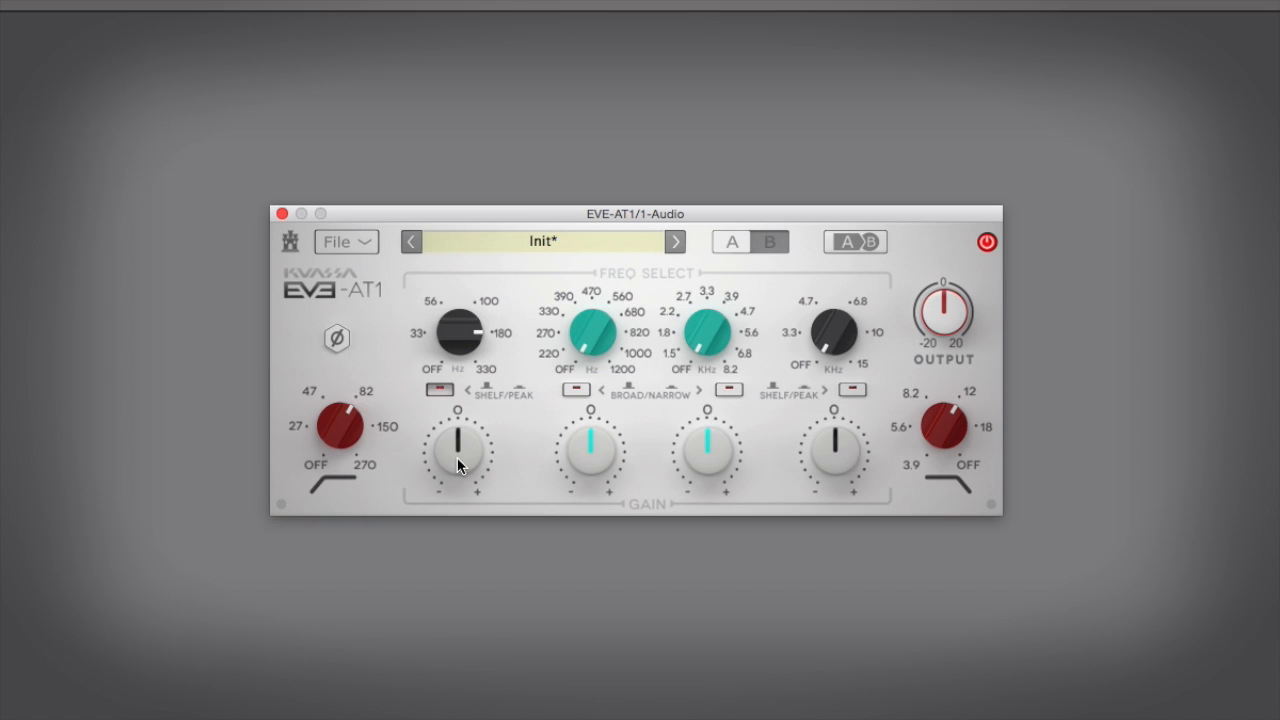
Boost the low band gain around its 180 Hz peak setting
drag(460, 456, 462, 448)
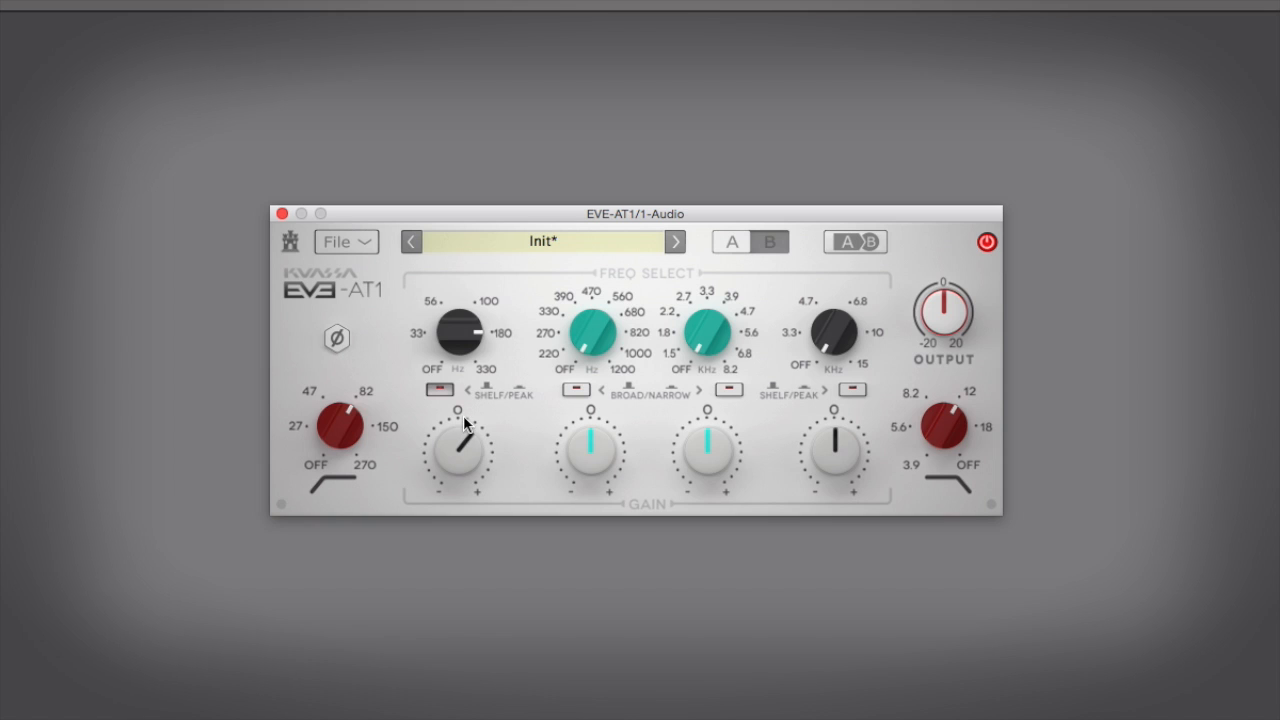
mouse_move(464, 418)
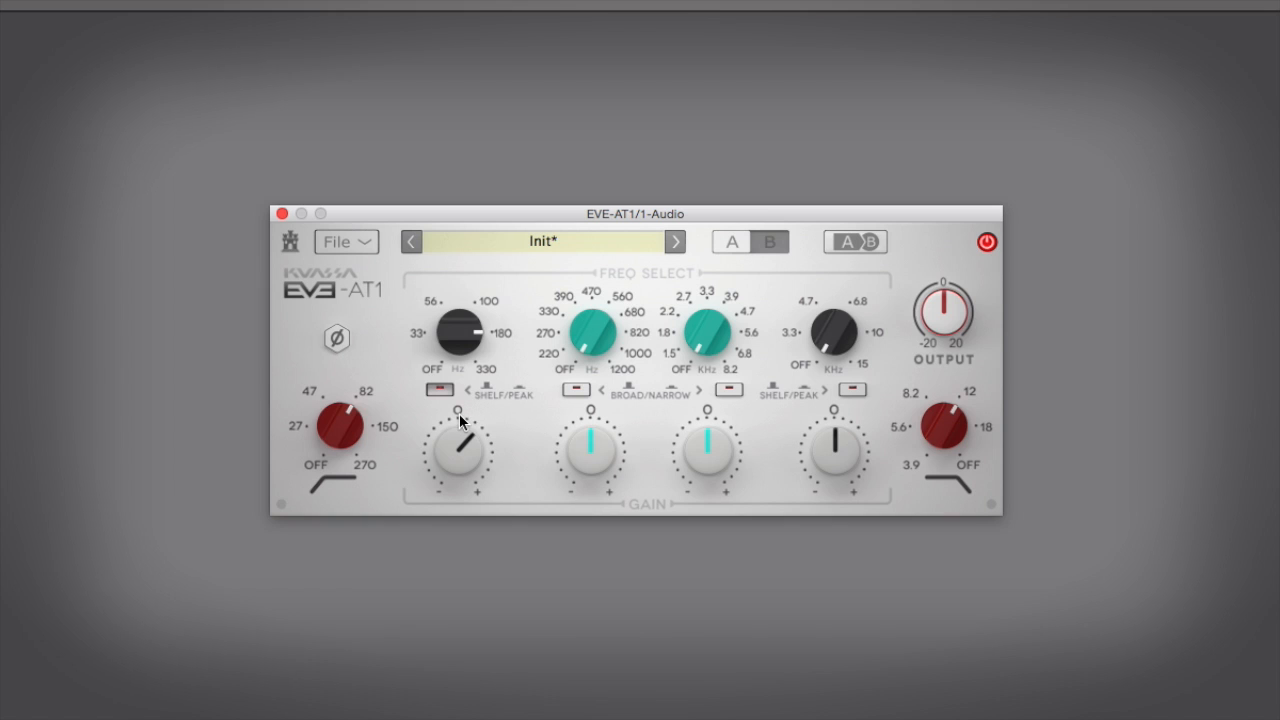
mouse_move(462, 418)
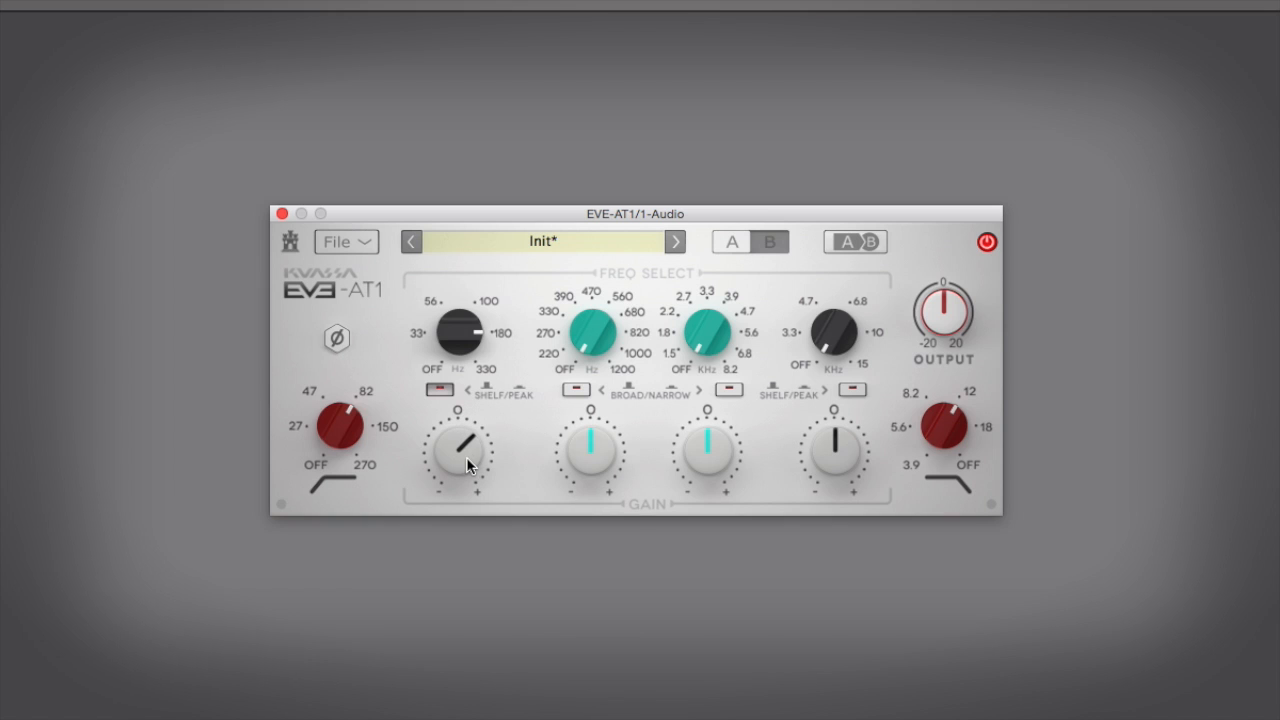
mouse_move(520, 468)
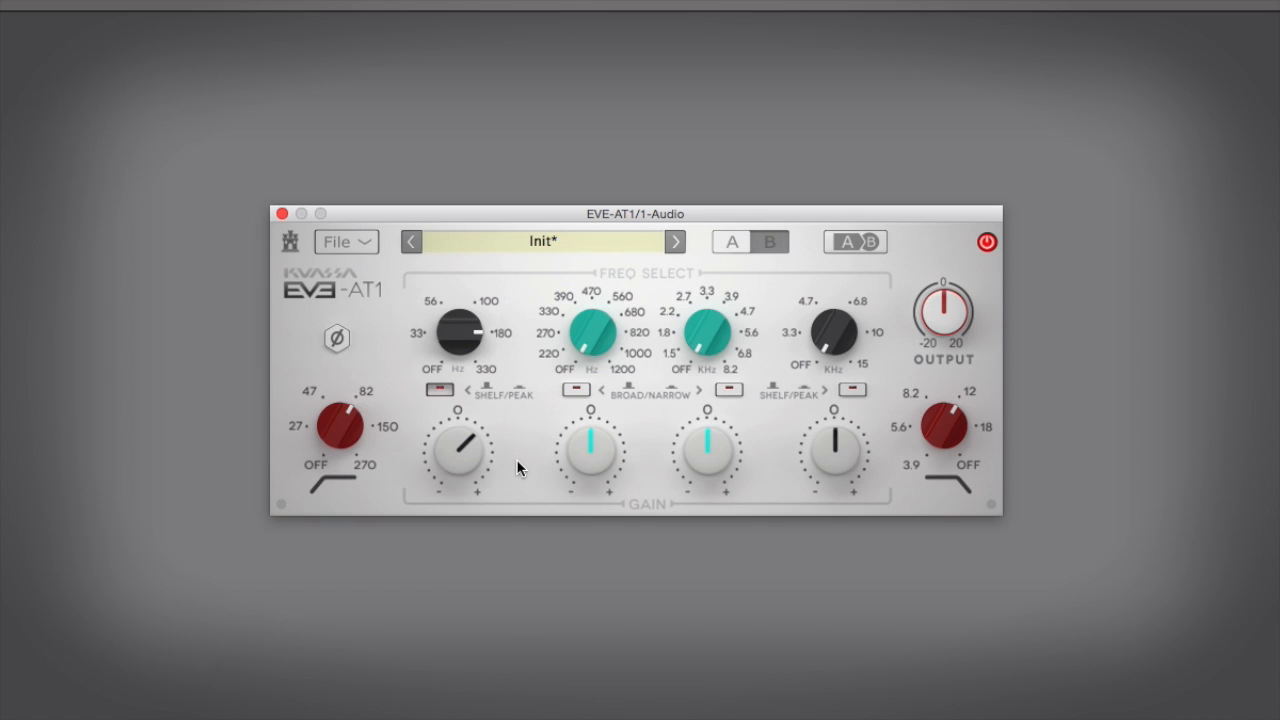
mouse_move(528, 424)
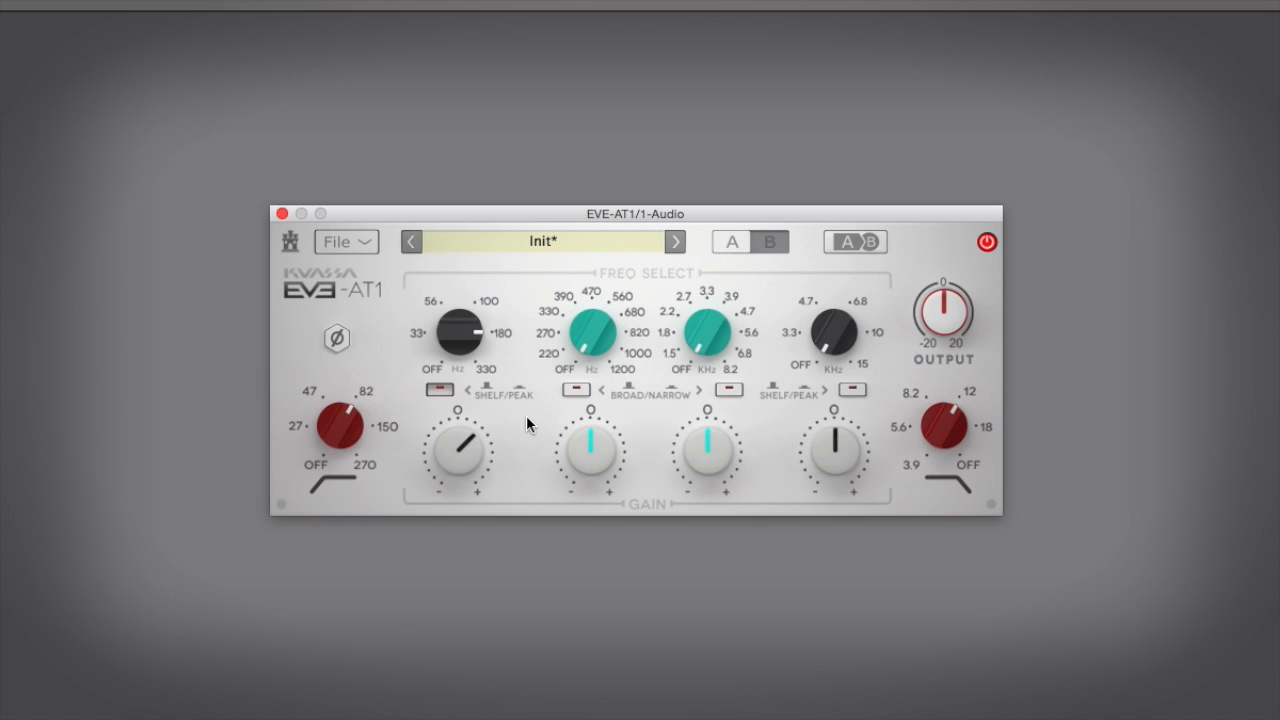
mouse_move(576, 396)
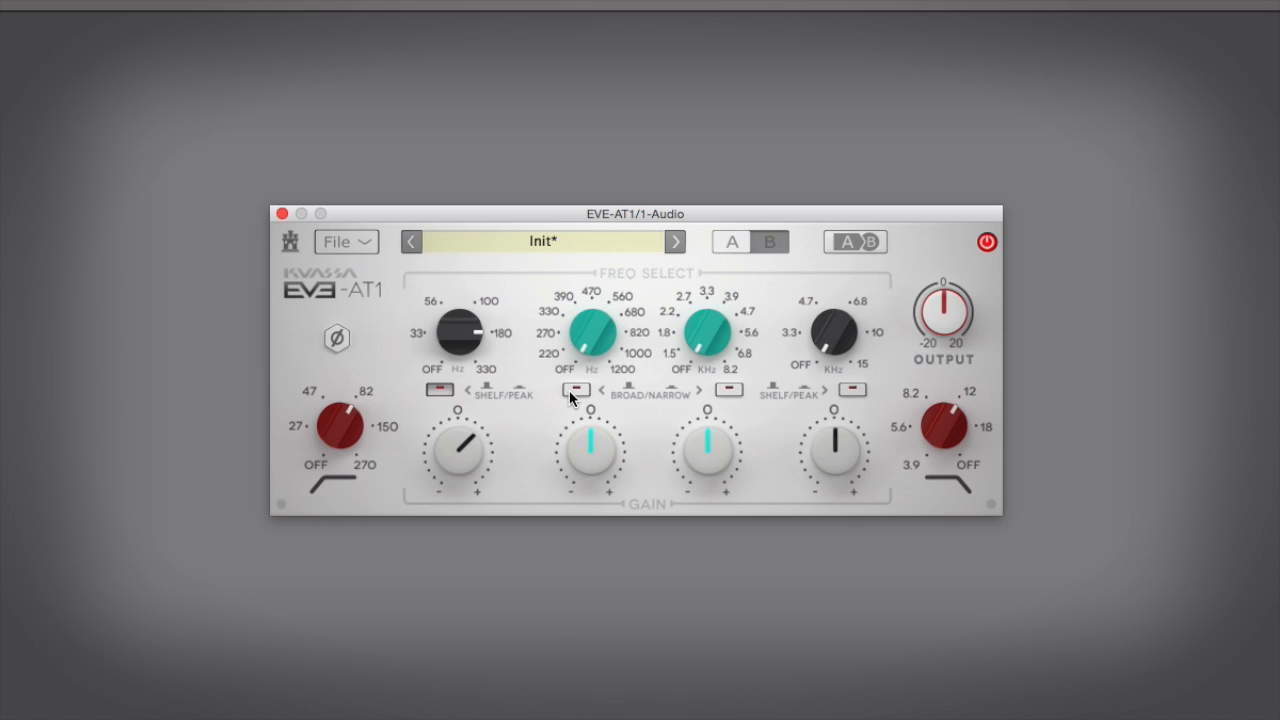
Switch the low-mid band's BROAD/NARROW toggle to NARROW
click(576, 390)
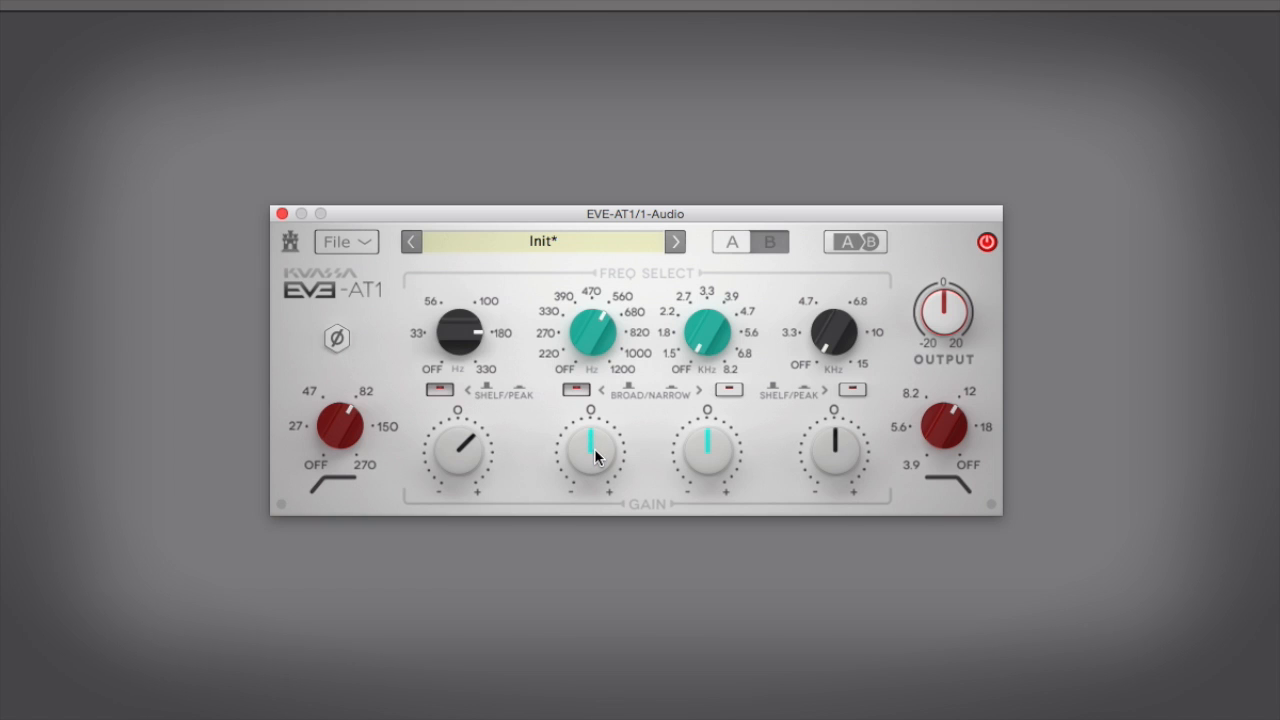
mouse_move(596, 452)
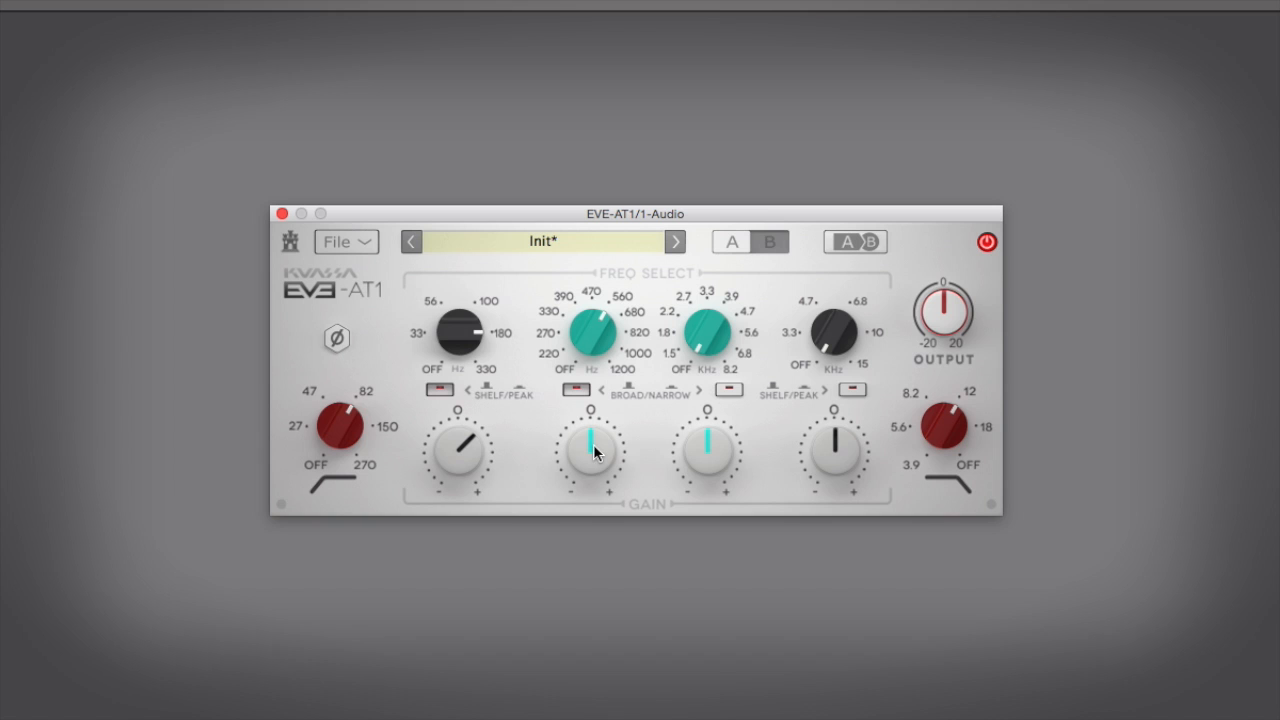
Pull the teal mid-band gain knob down into a noticeable narrow cut
drag(592, 440, 576, 530)
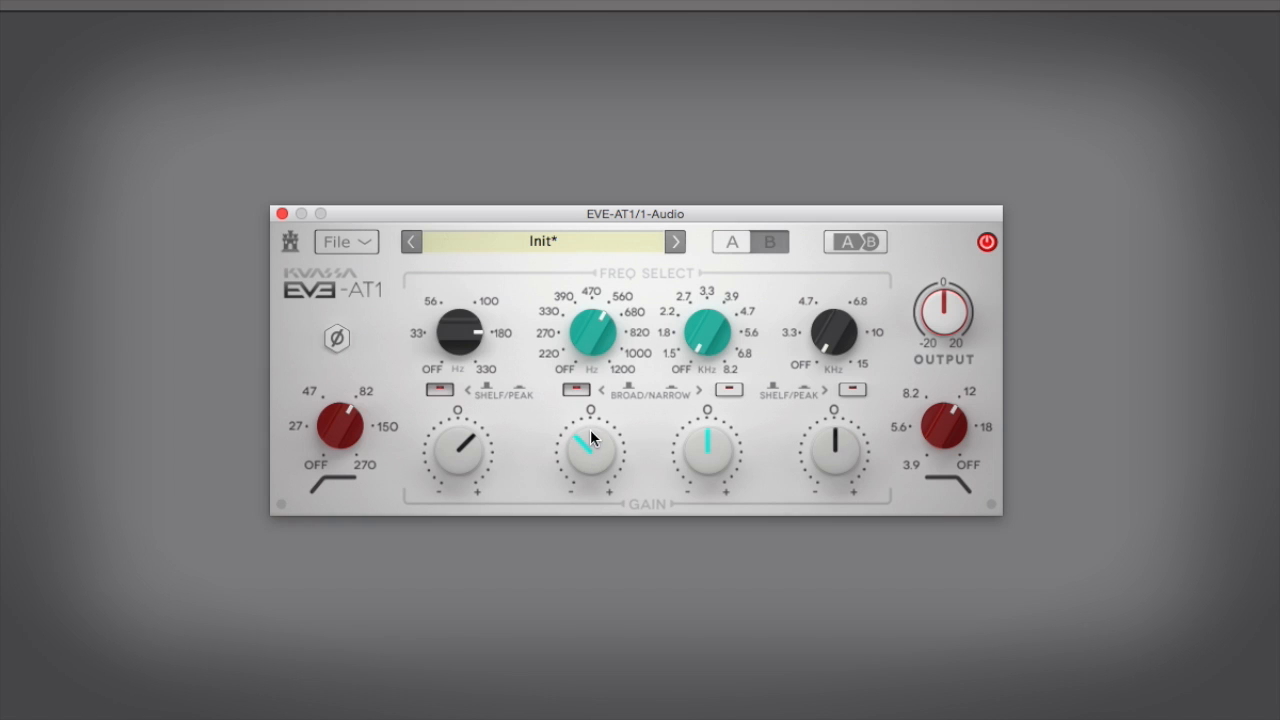
drag(588, 440, 598, 476)
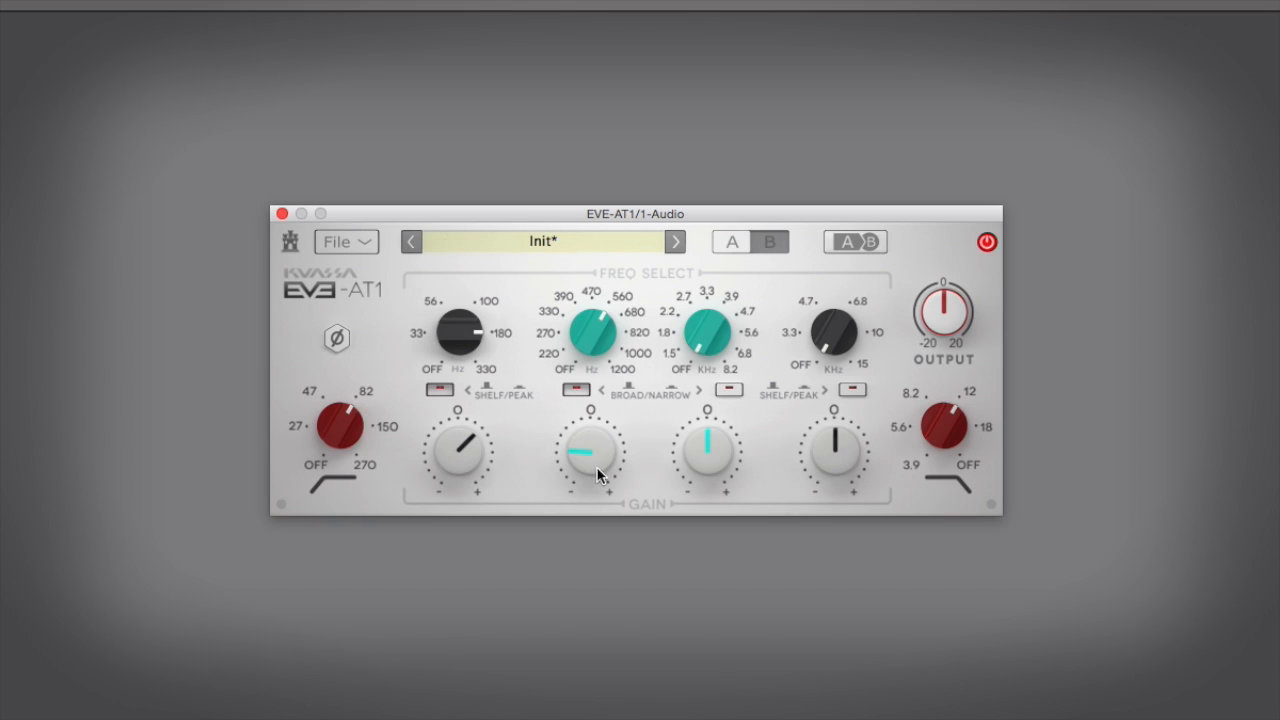
mouse_move(640, 476)
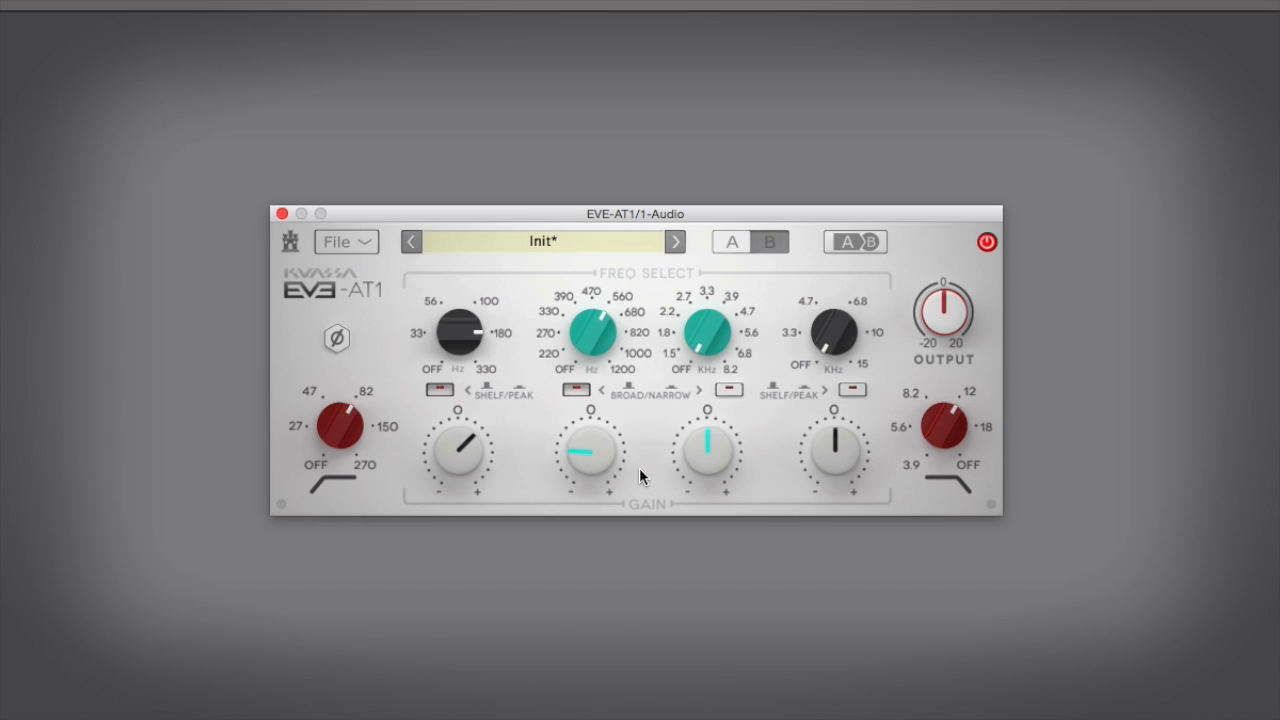